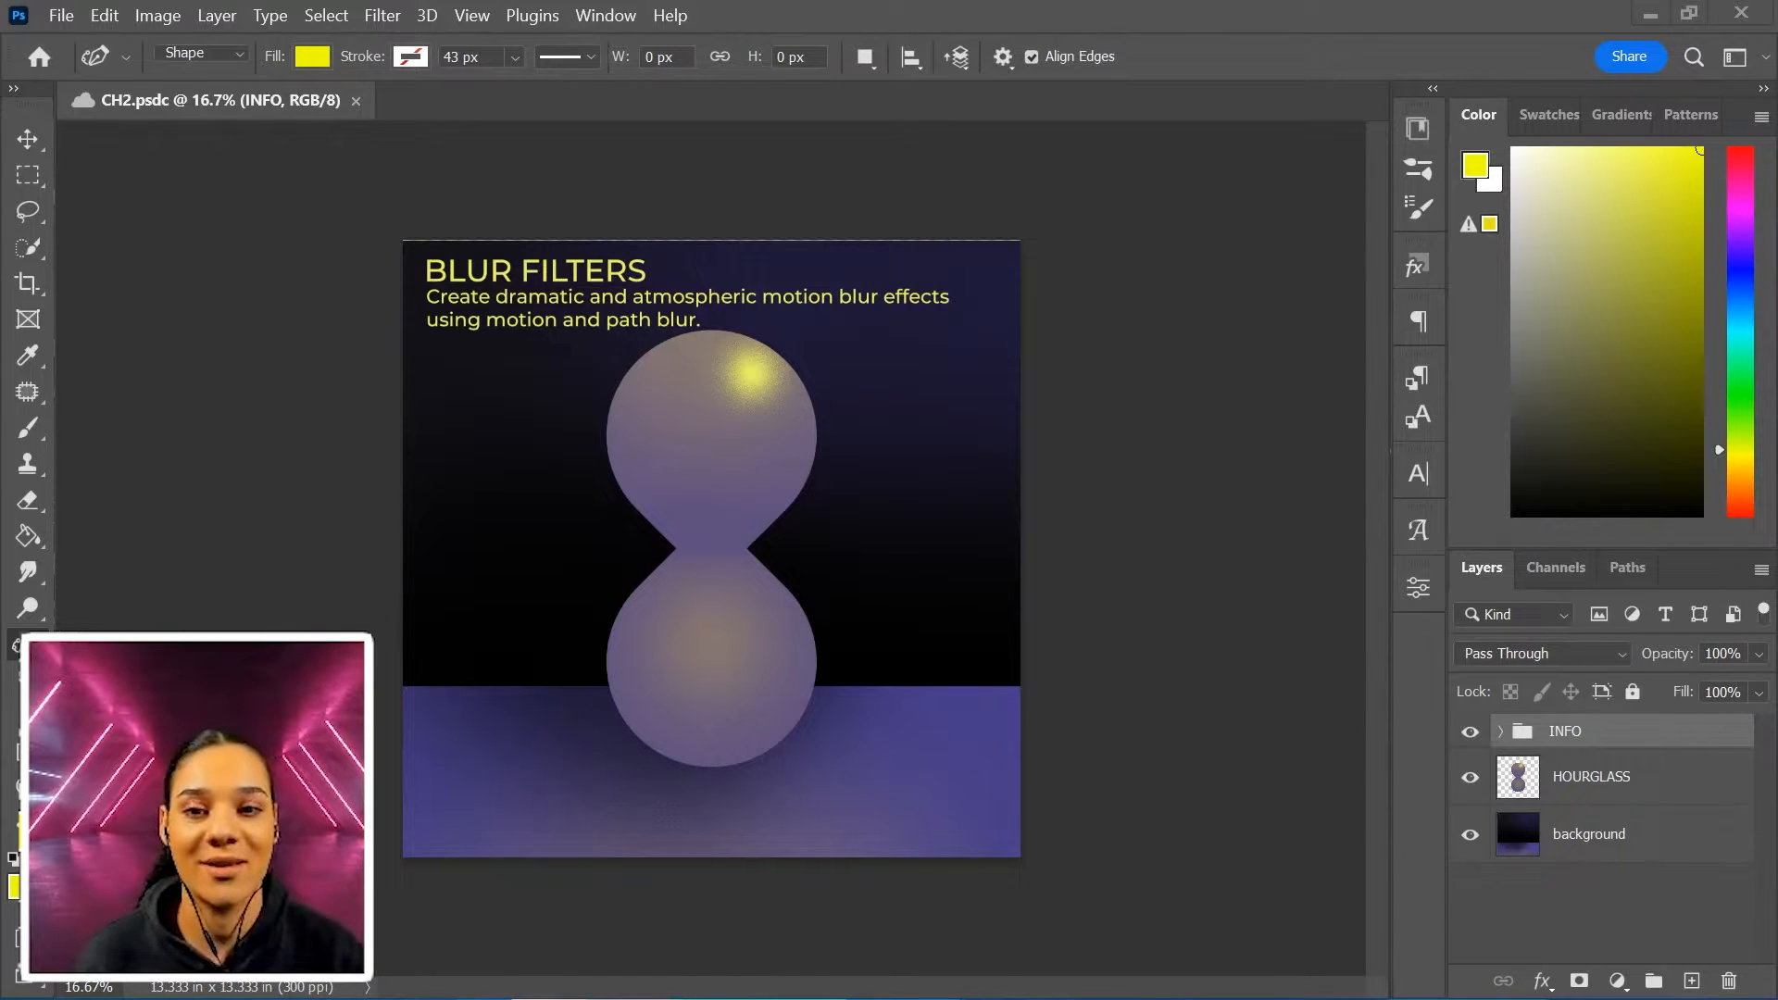
Step: Switch to the Pen Tool to draw sand paths on the HOURGLASS layer
click(1590, 776)
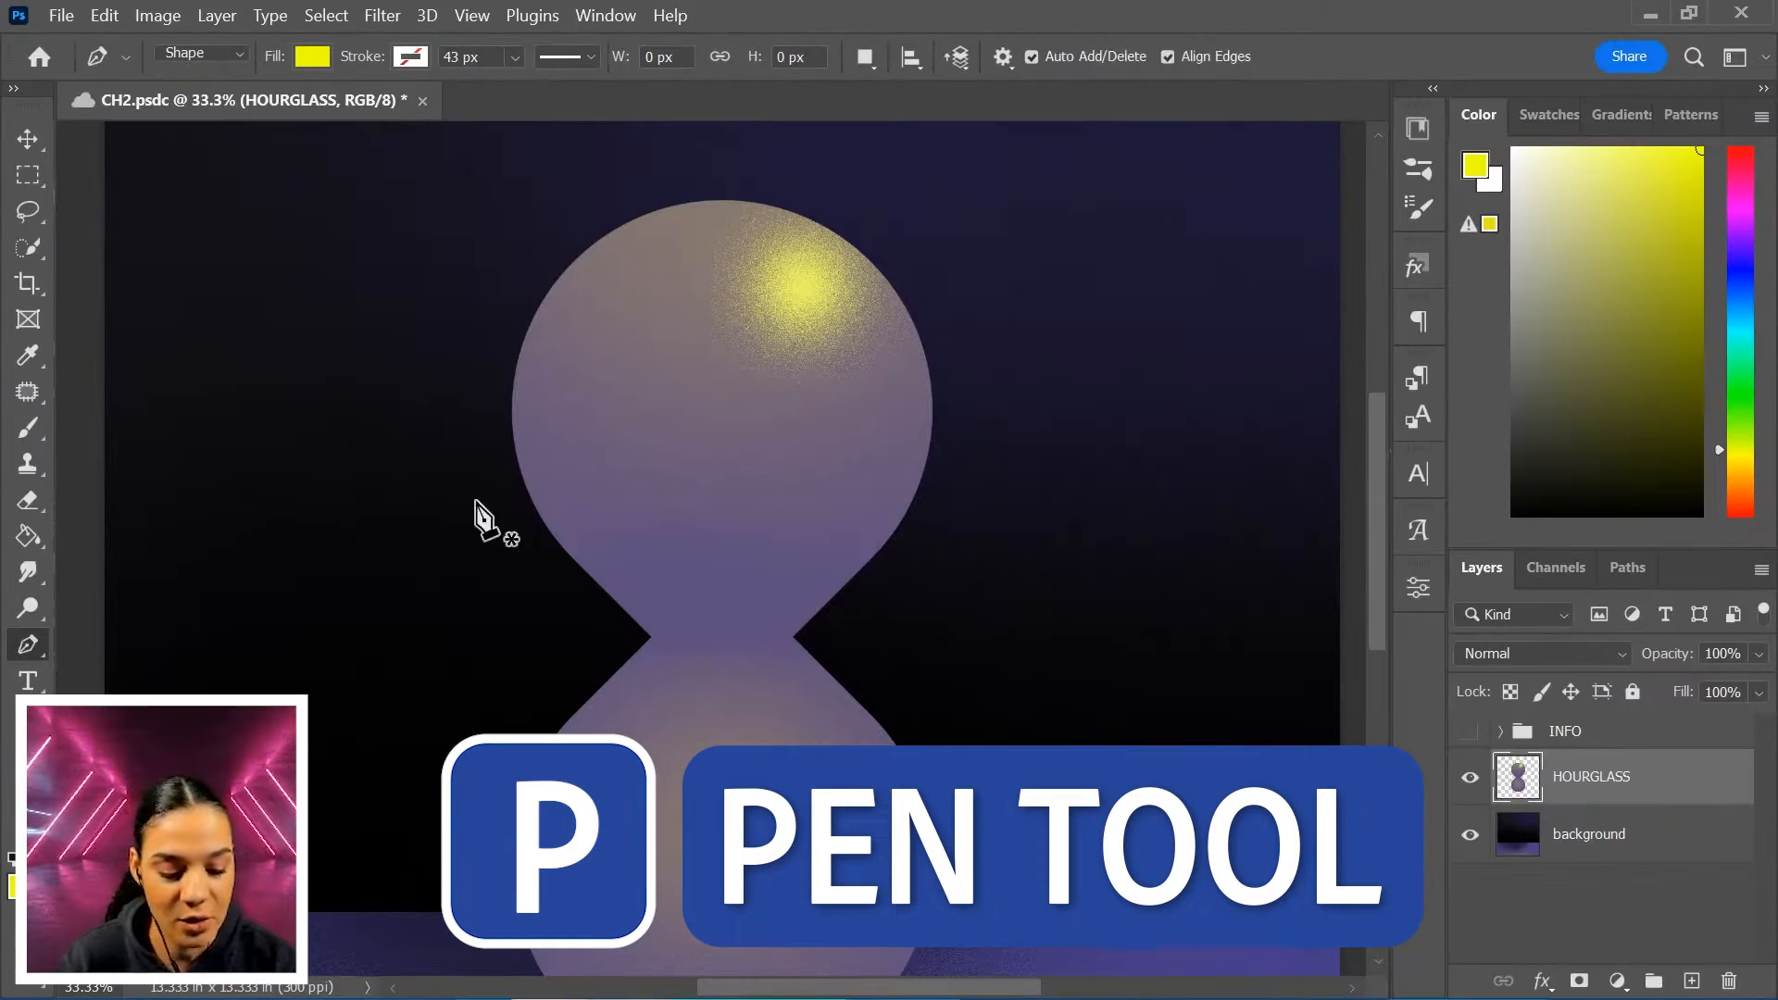
click(393, 337)
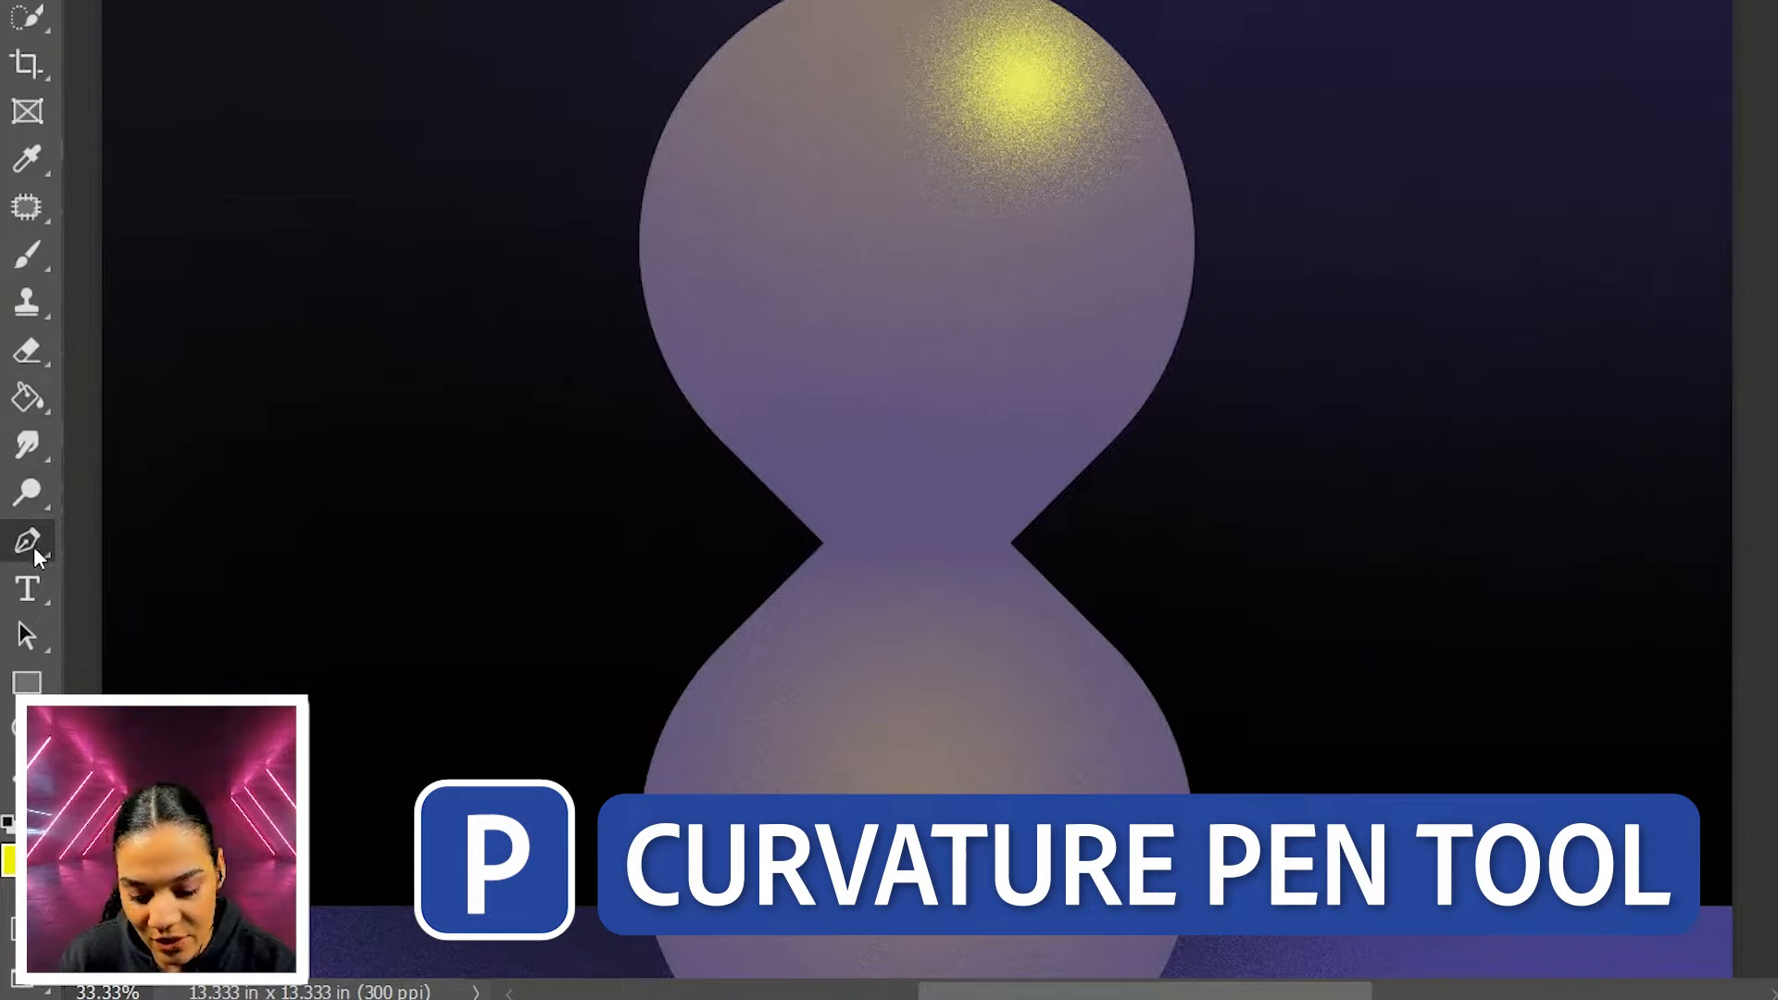
click(28, 541)
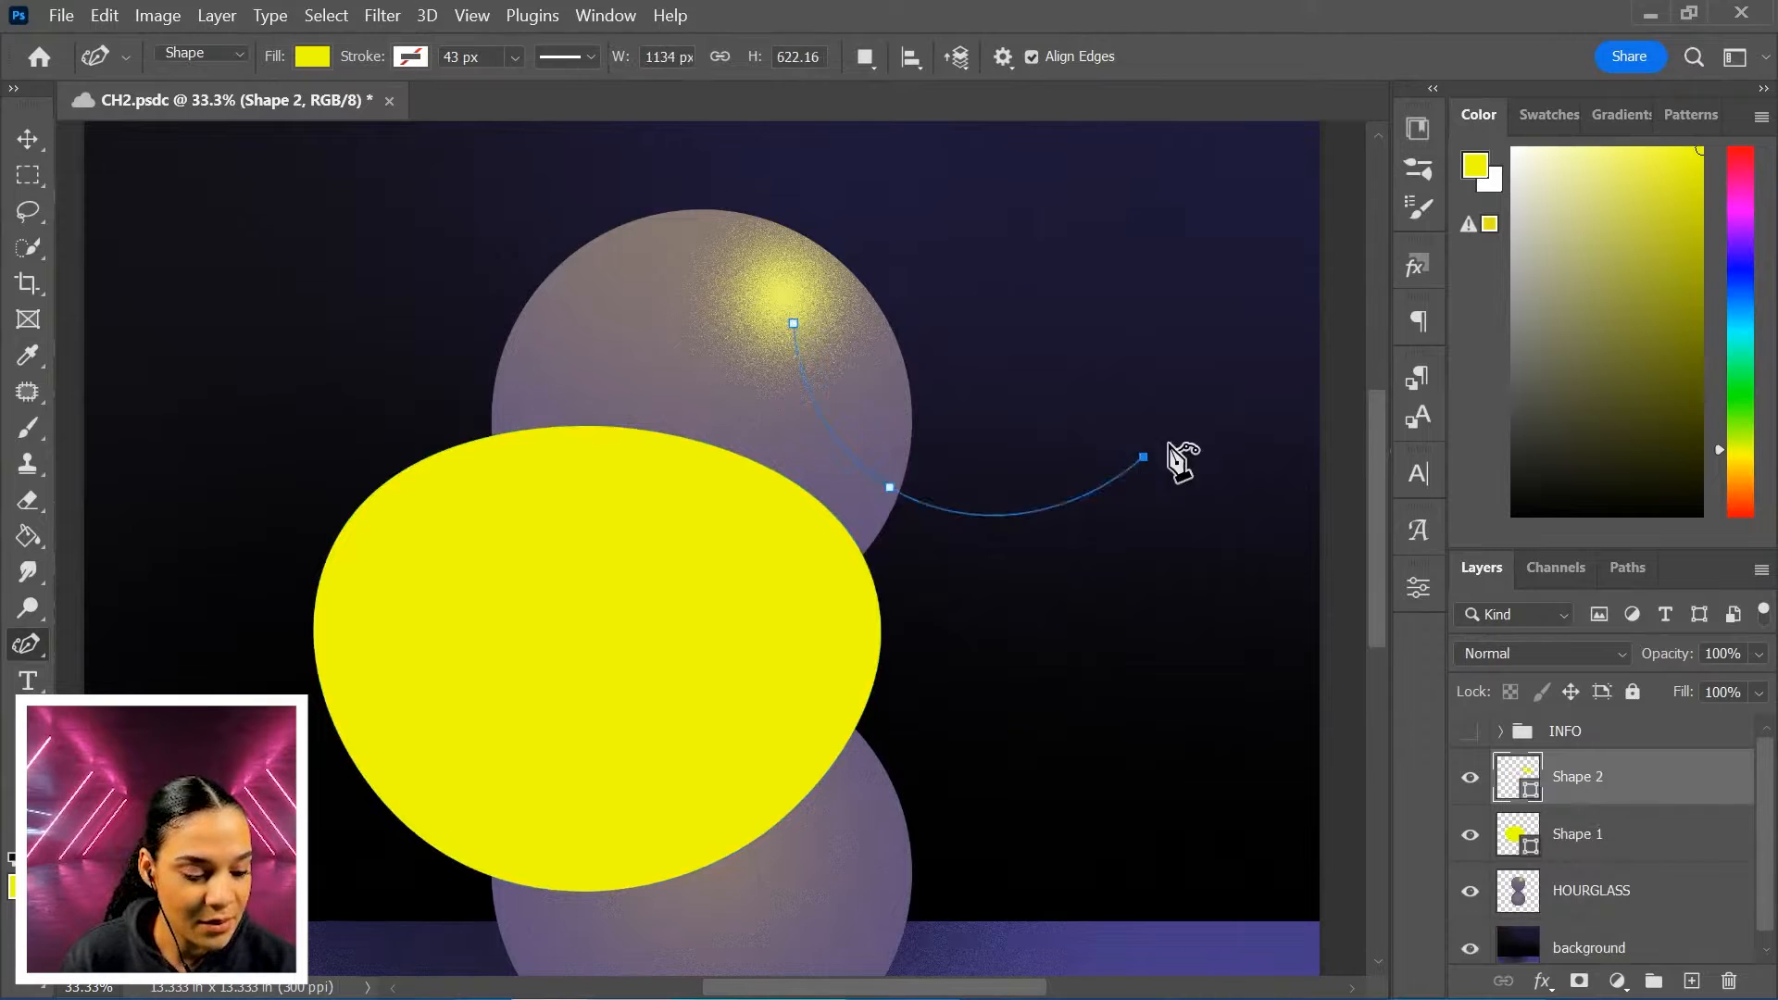
click(793, 322)
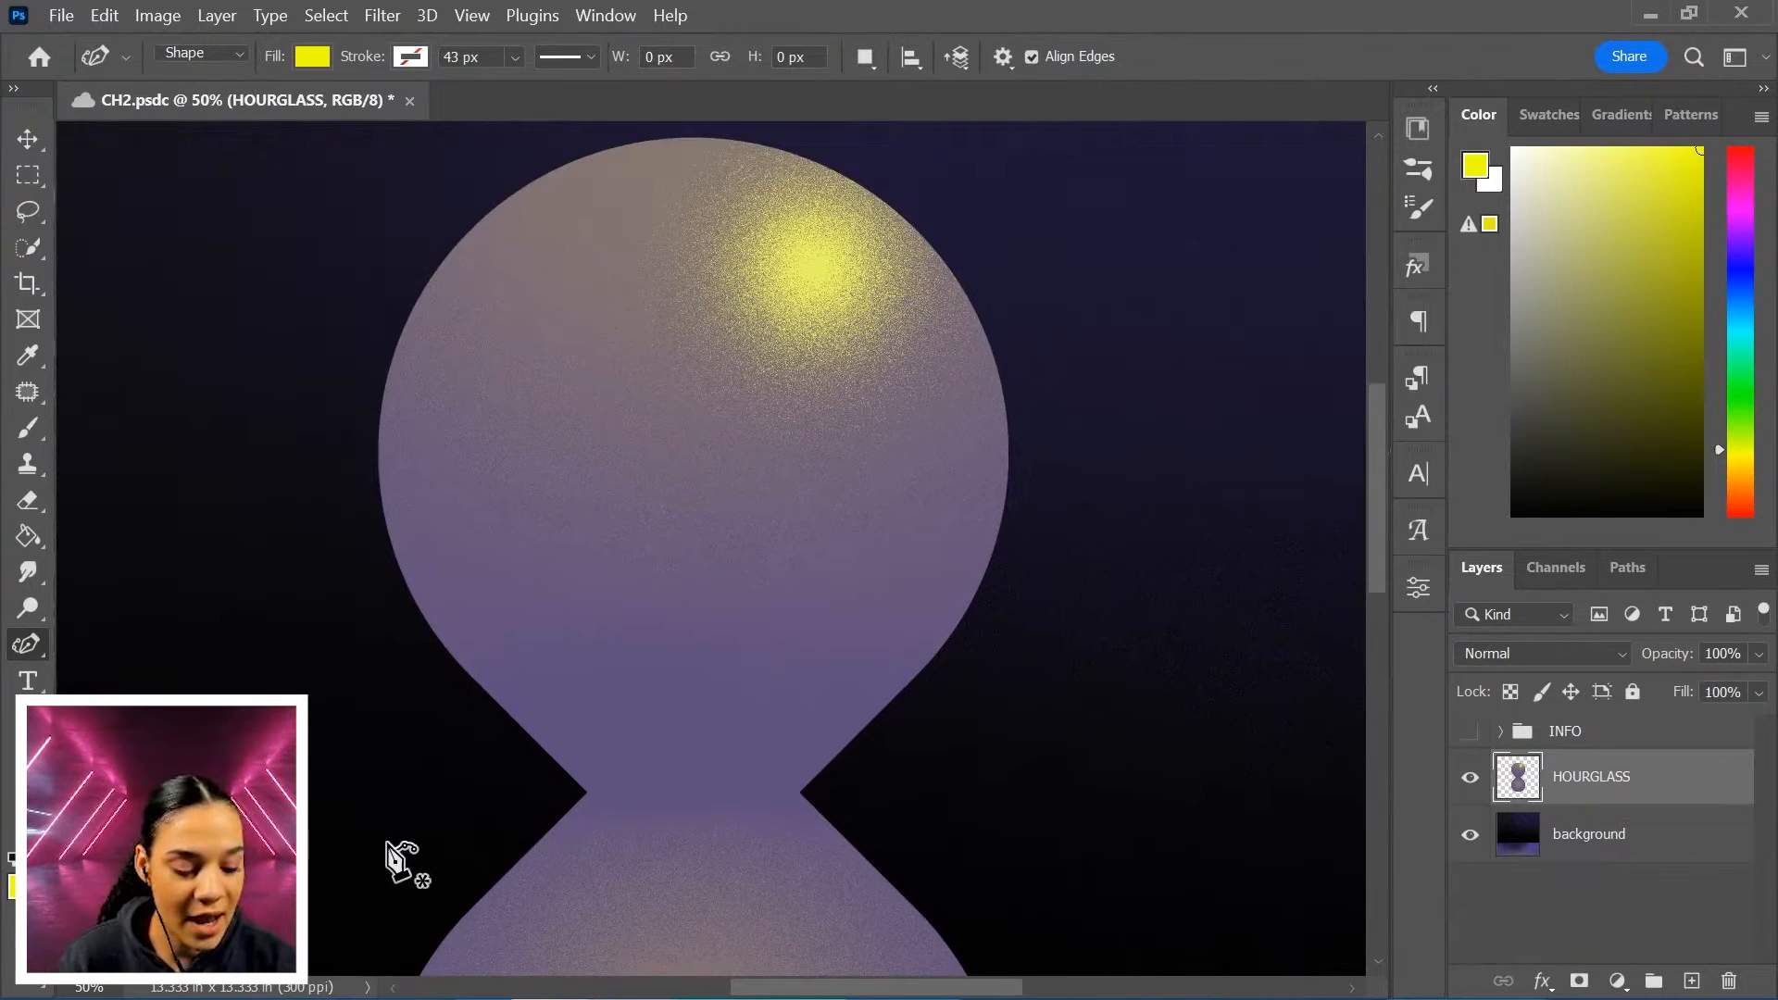
mouse_move(375, 545)
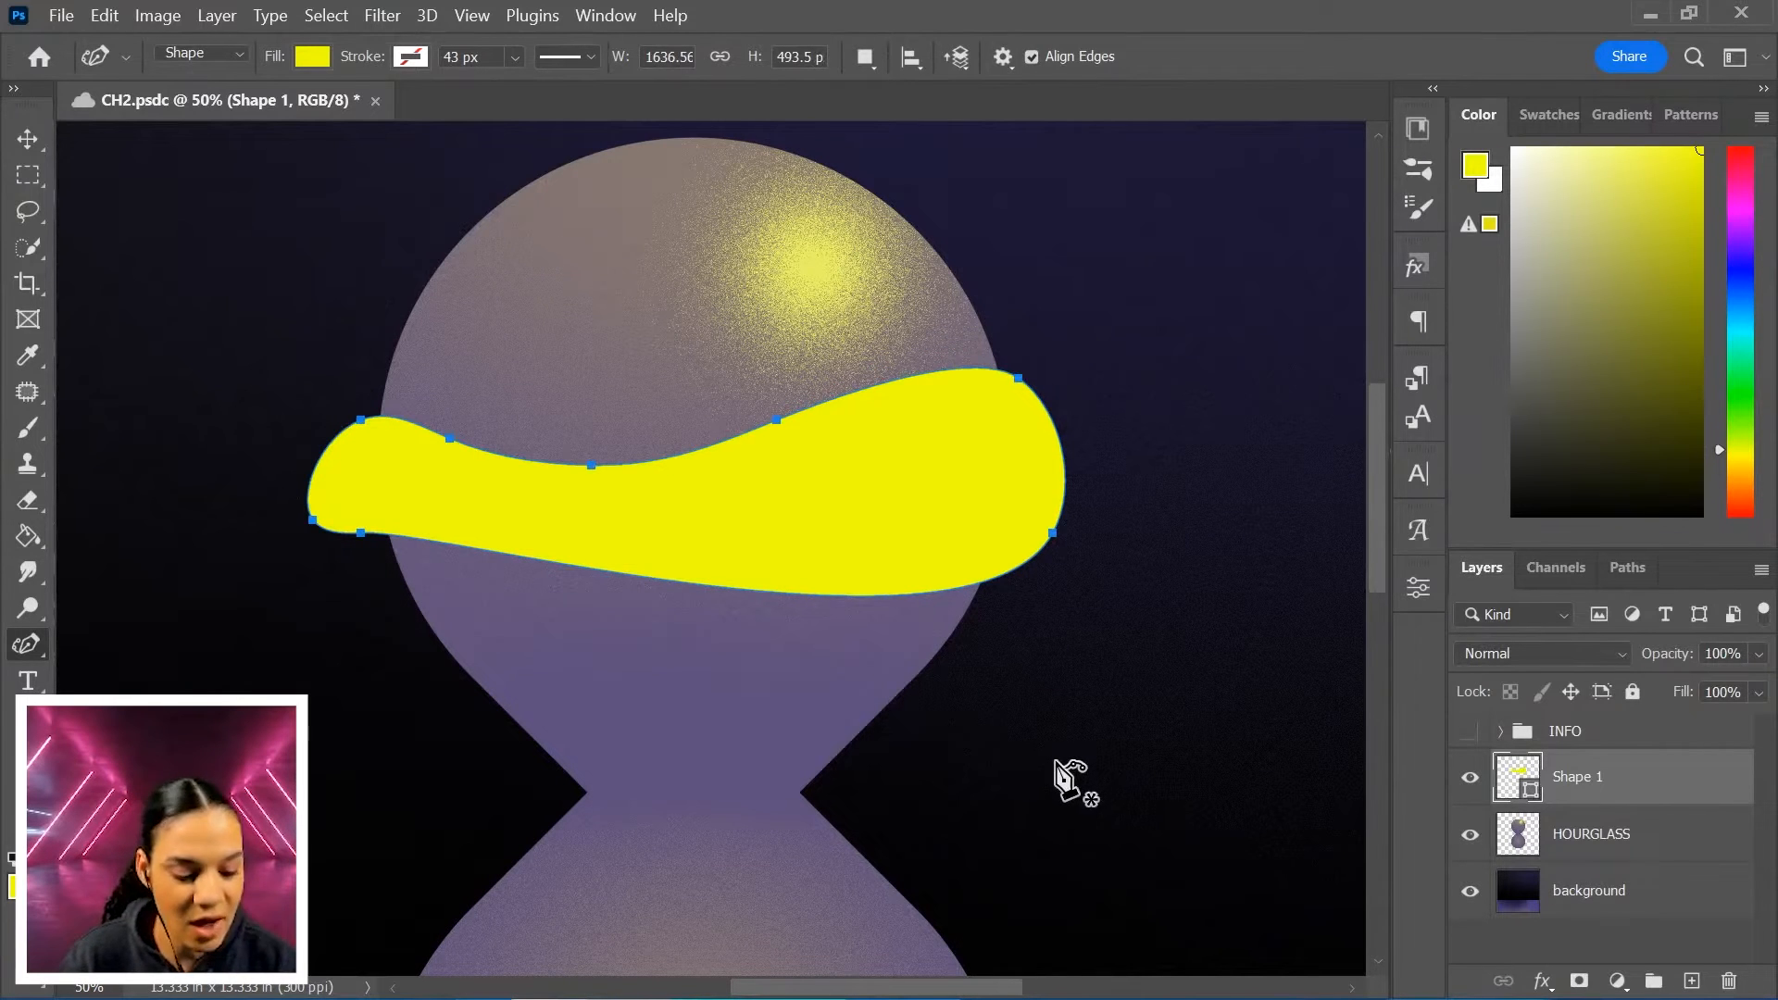
Step: Create a clipping mask so the yellow sand band (Shape 1) stays inside the hourglass
right_click(1576, 776)
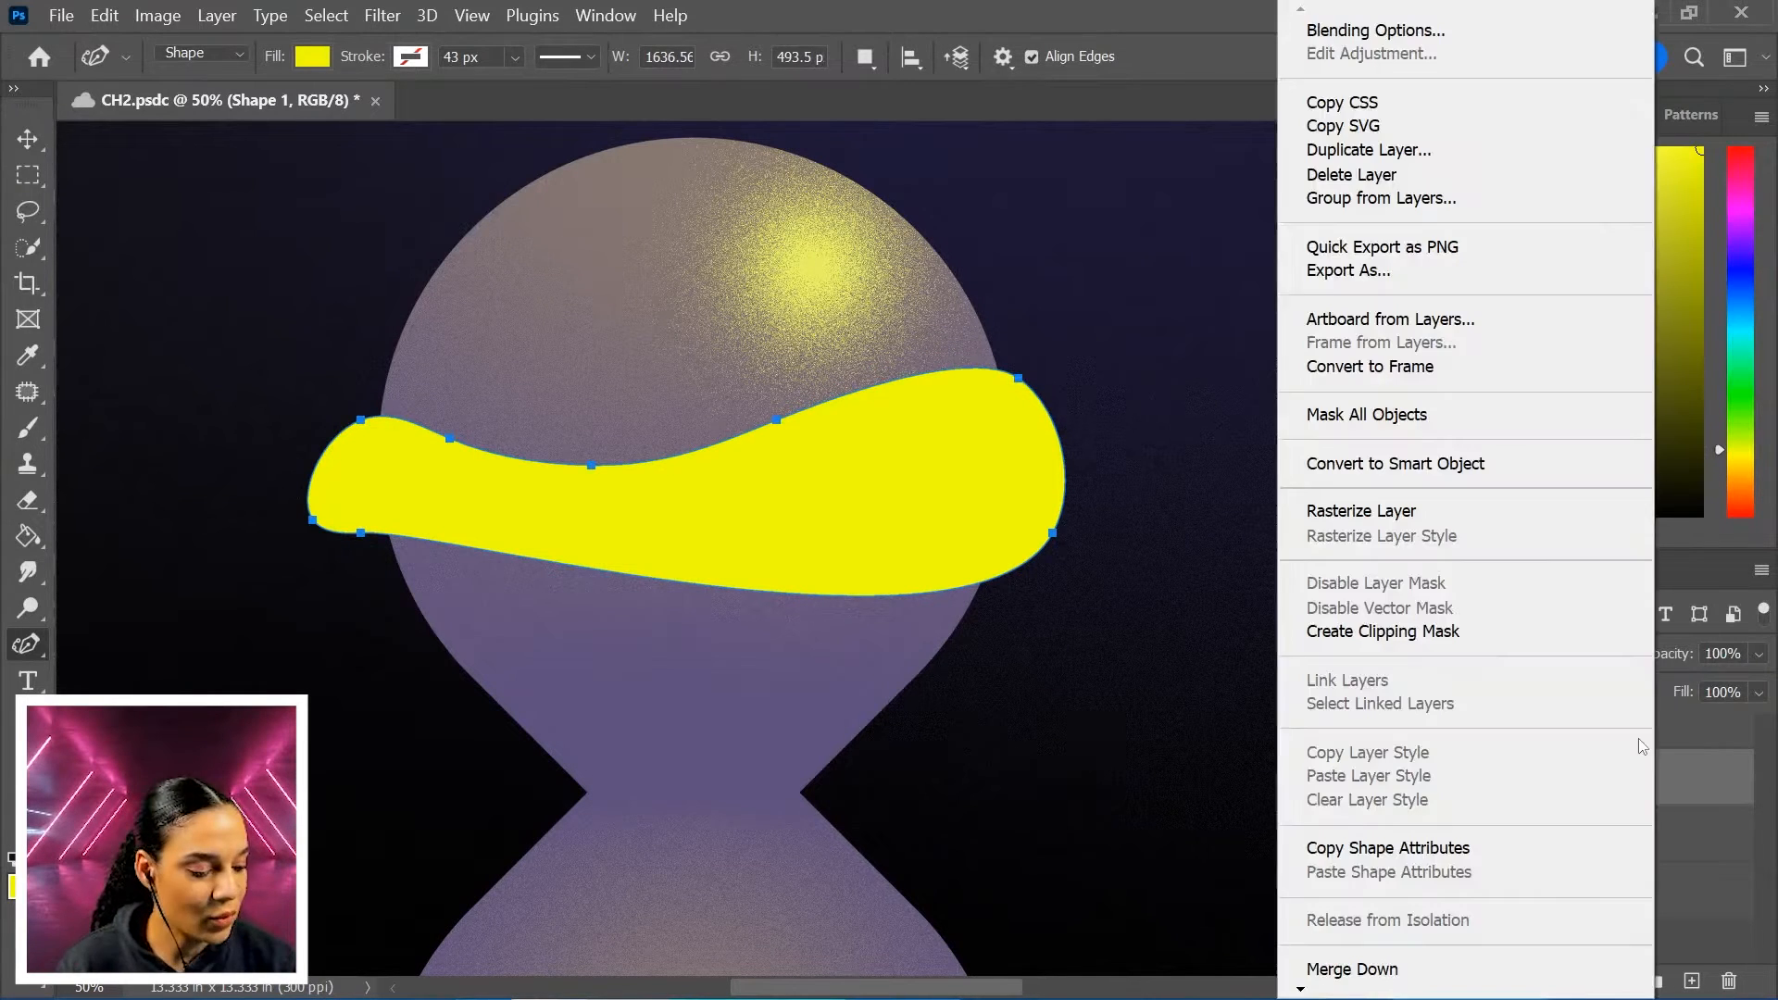
click(1381, 631)
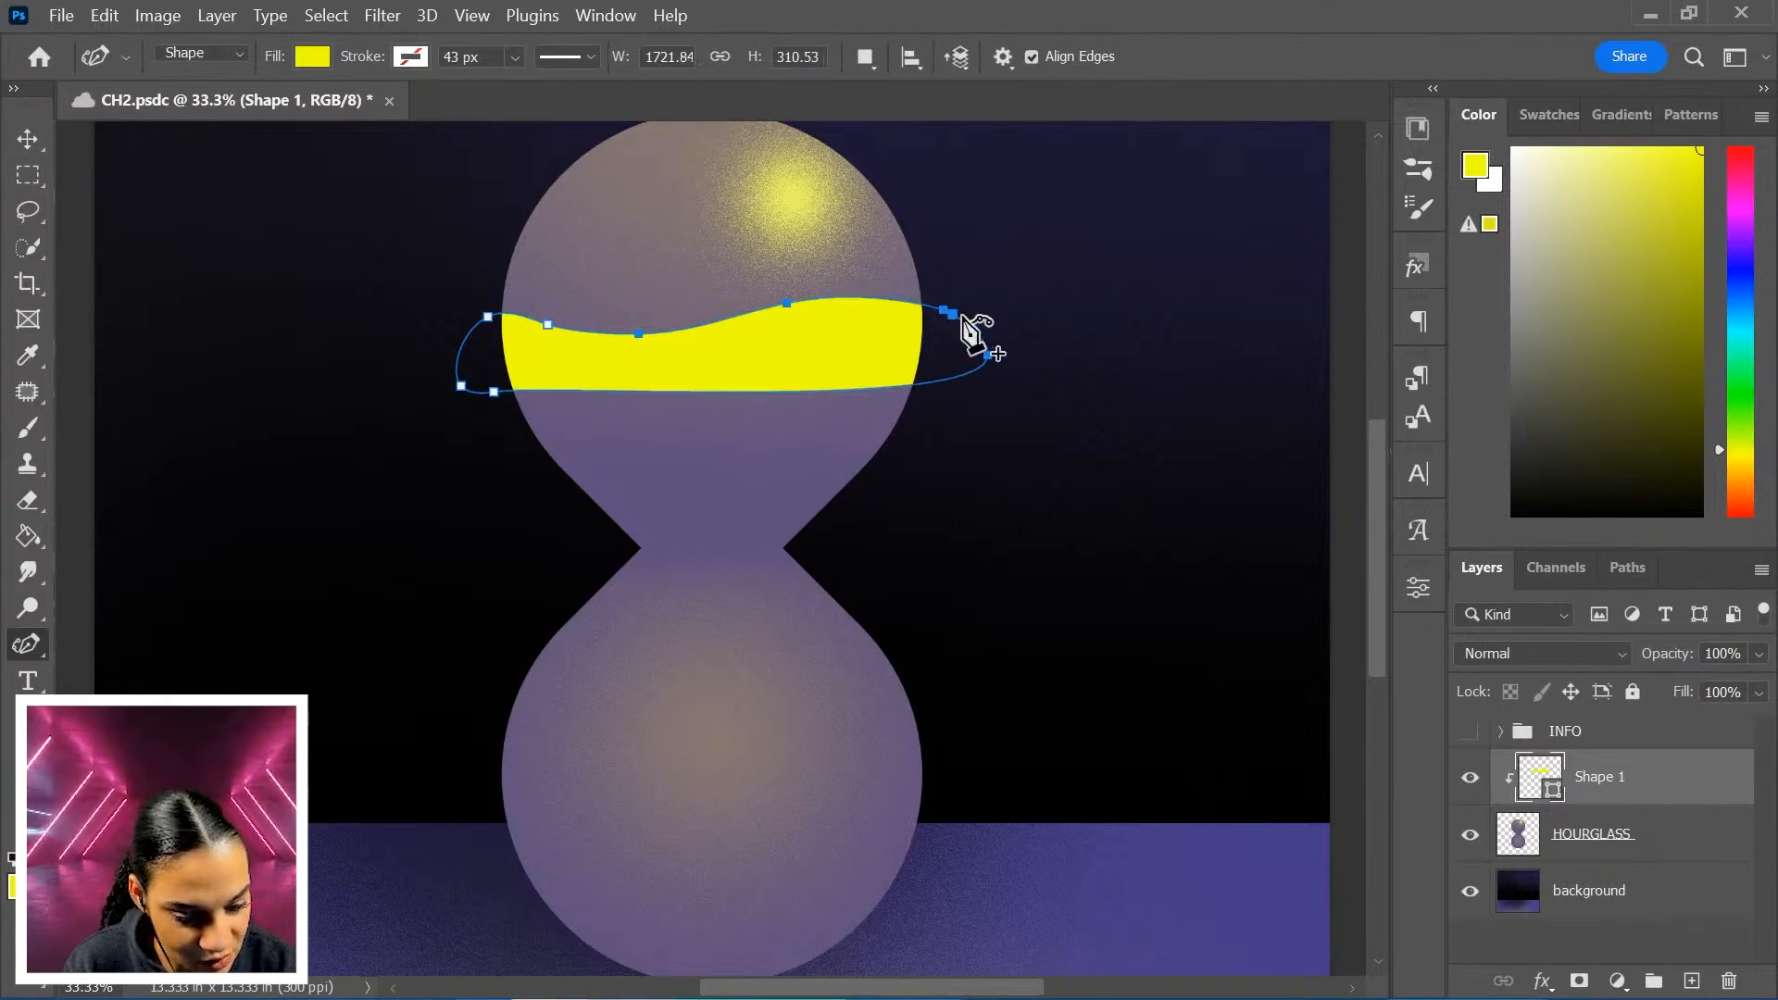
Step: Finish editing the sand band path so it sits as a wavy stripe in the upper bulb
key(ctrl+t)
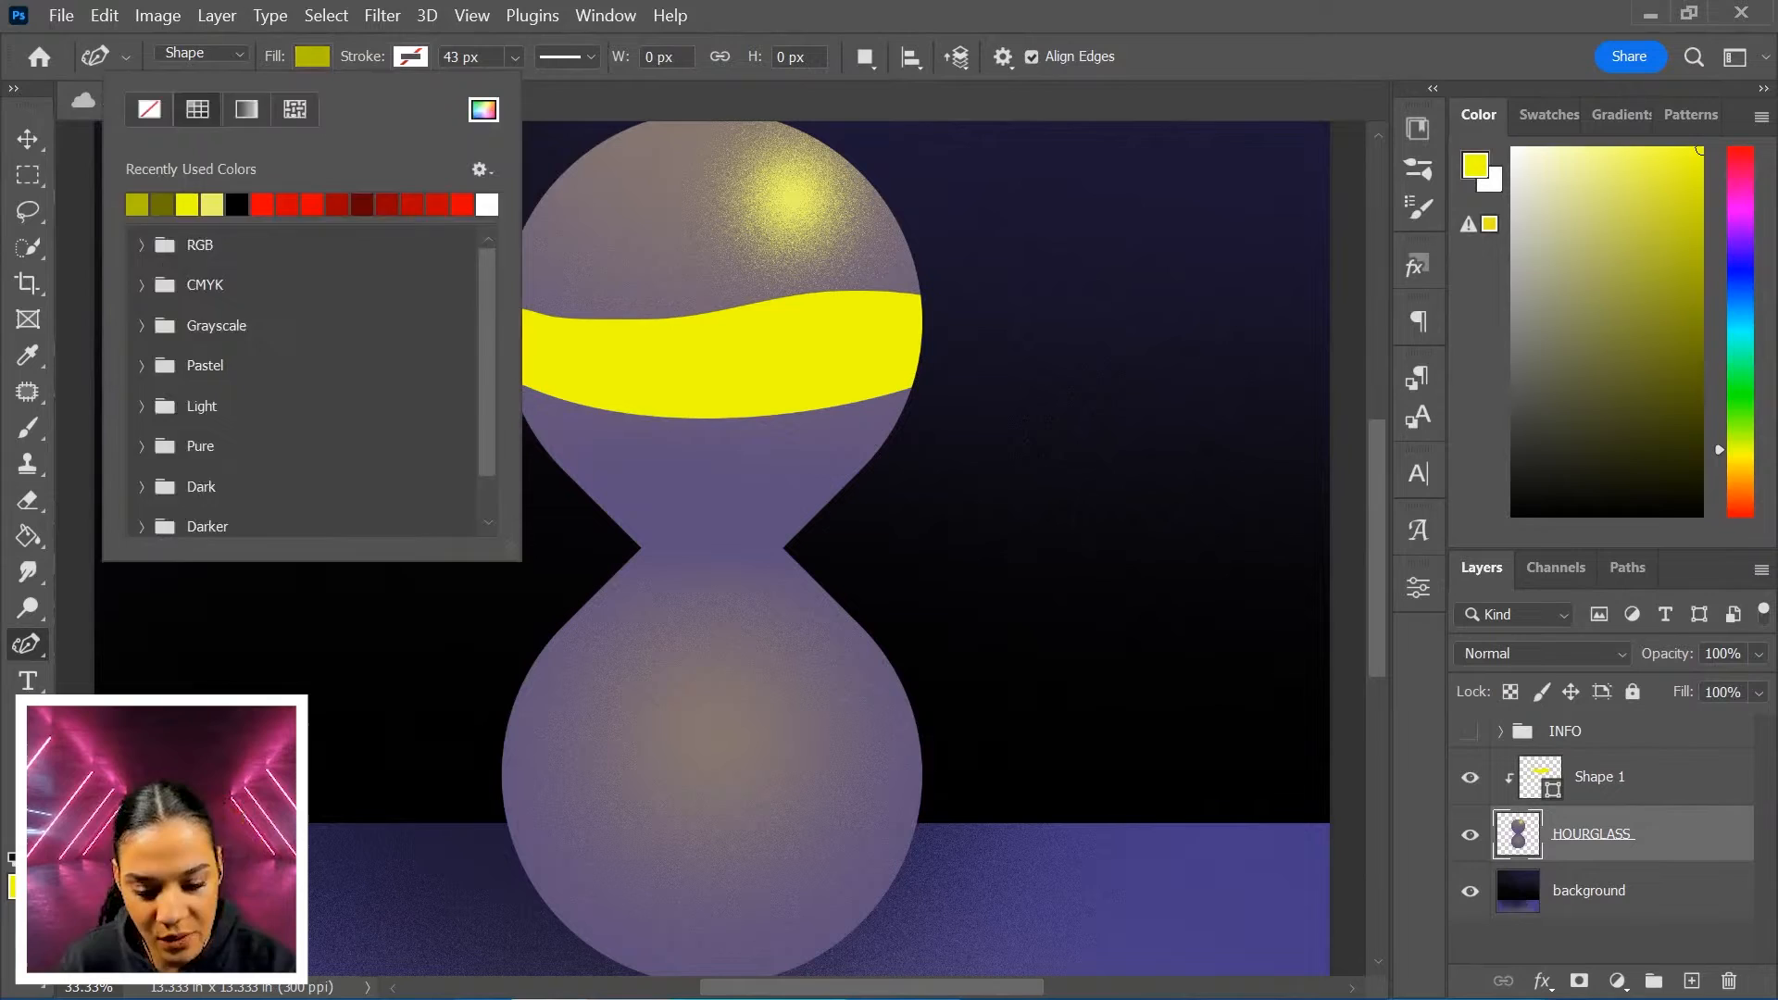
Step: Outline the lower sand shape (Shape 2) through the neck into the bottom bulb
click(748, 363)
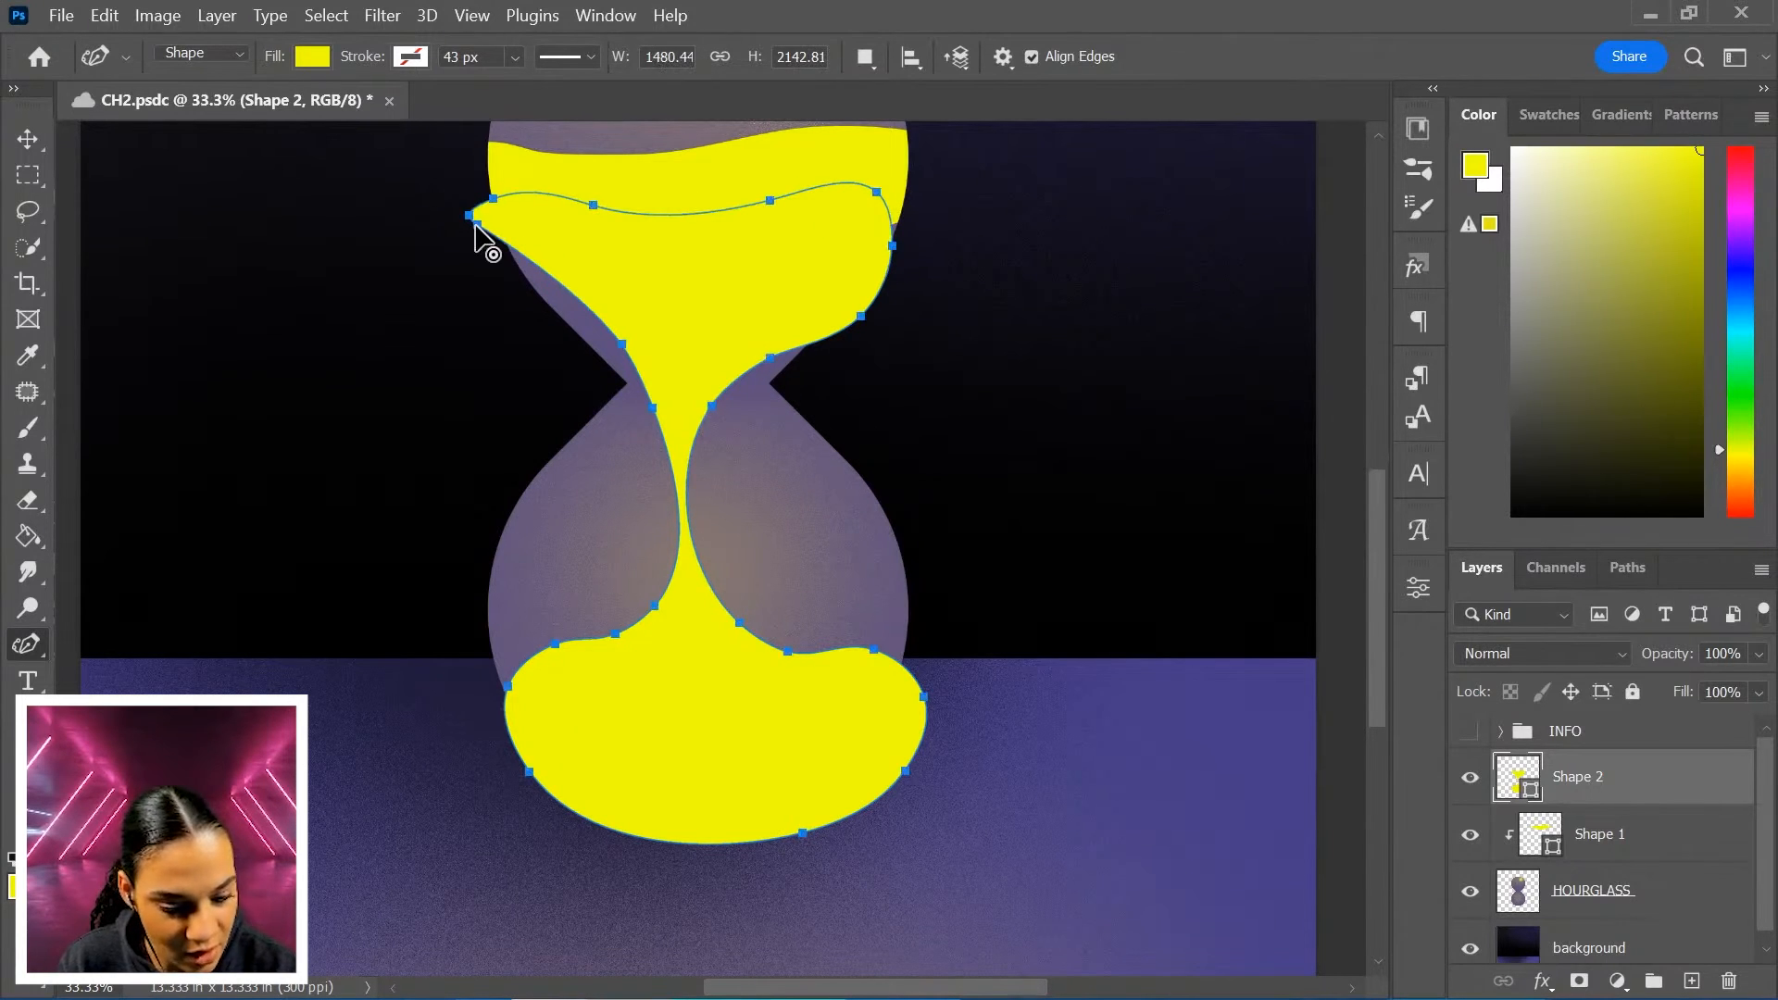
mouse_move(902, 262)
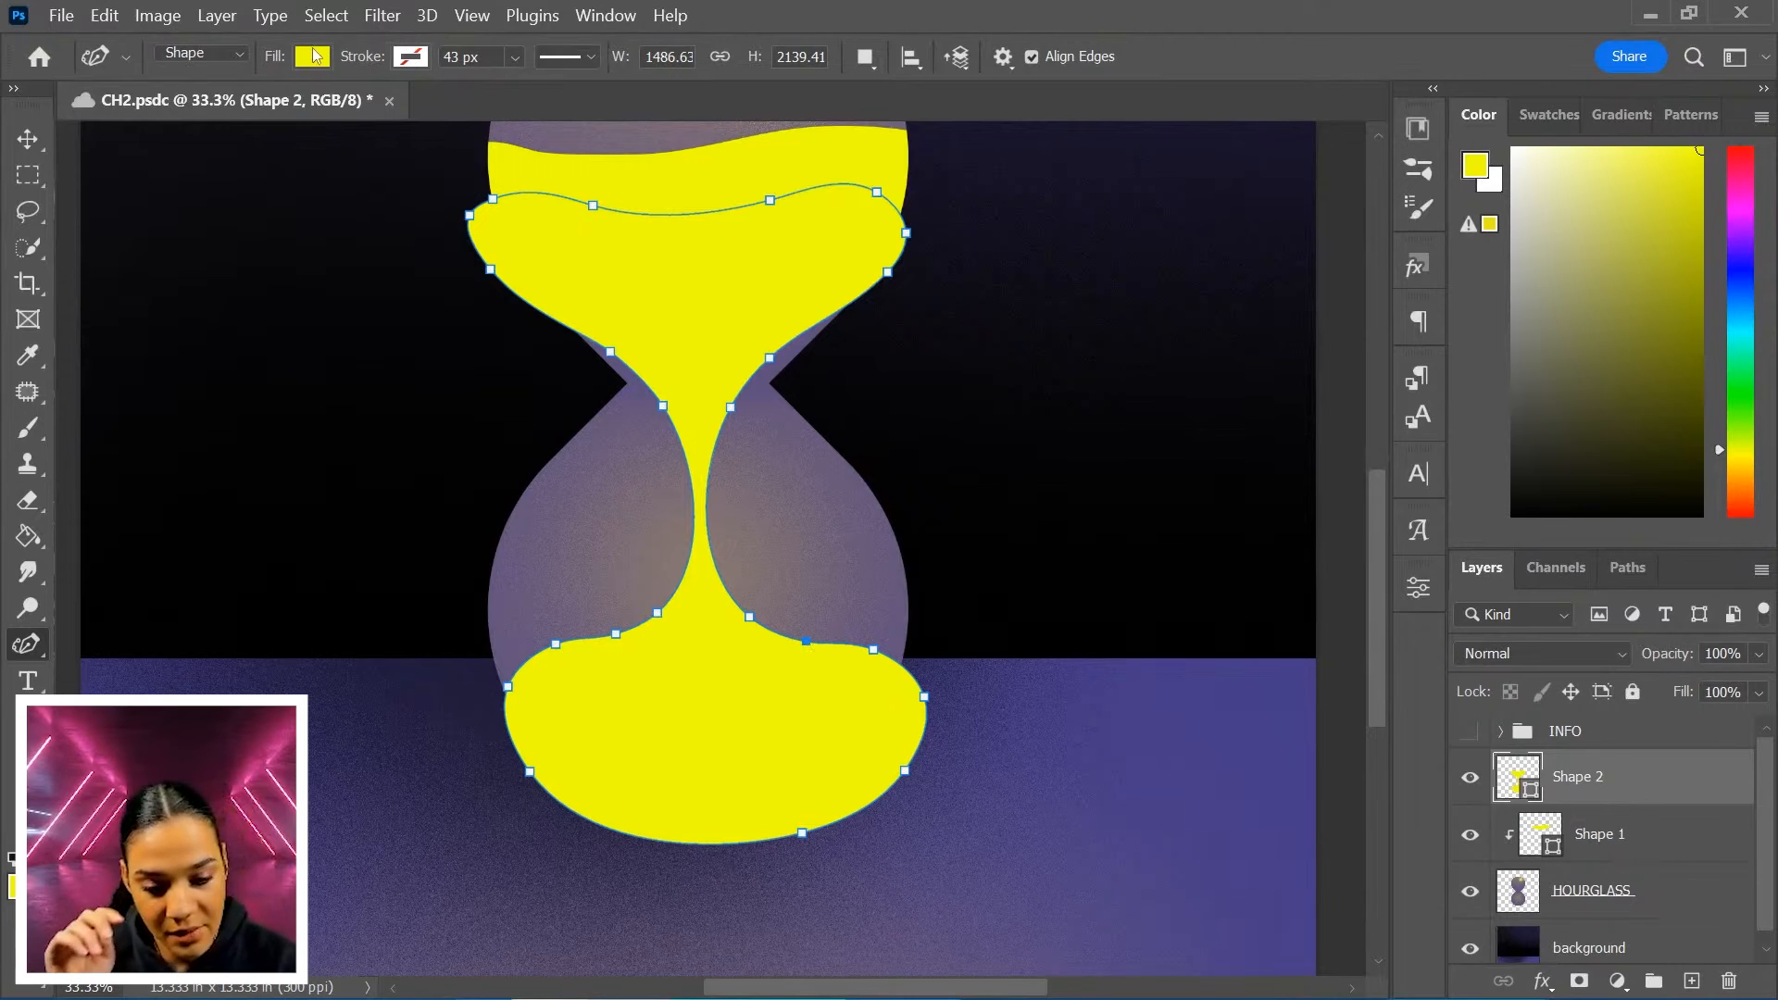
Step: Choose a darker mustard yellow fill for the lower sand shape
click(311, 58)
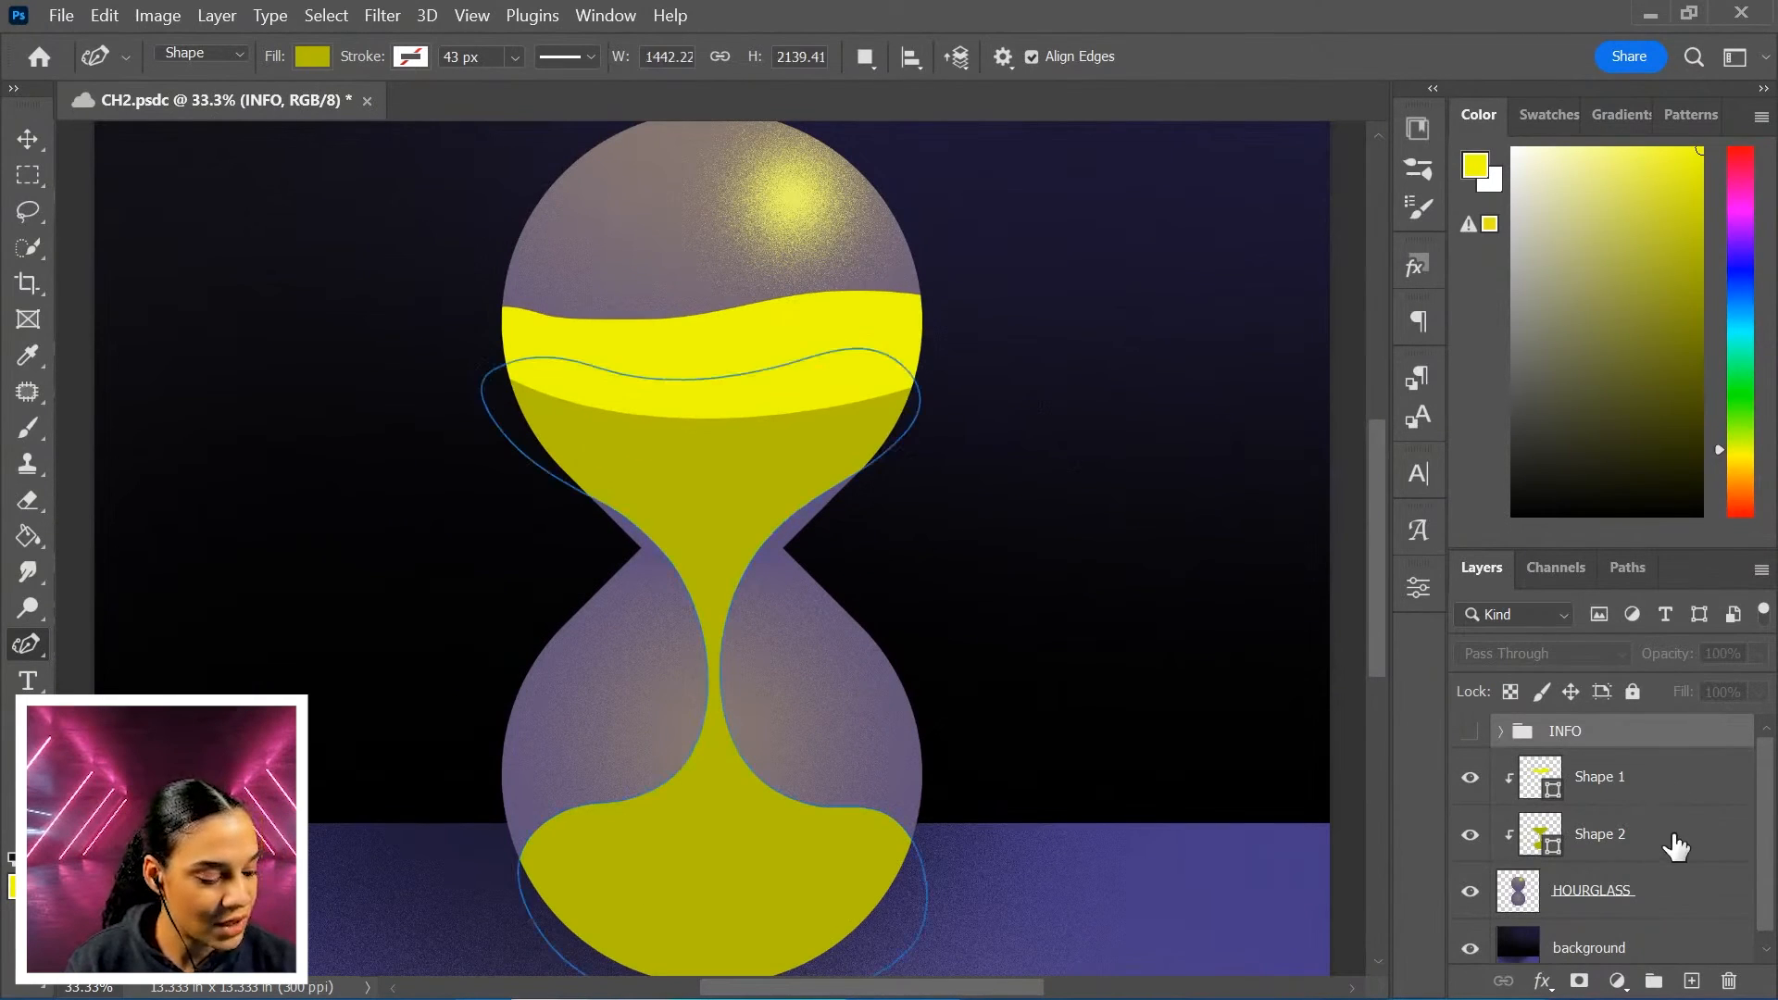
Step: Rasterize the upper sand band layer (Shape 1) into pixels
right_click(1599, 776)
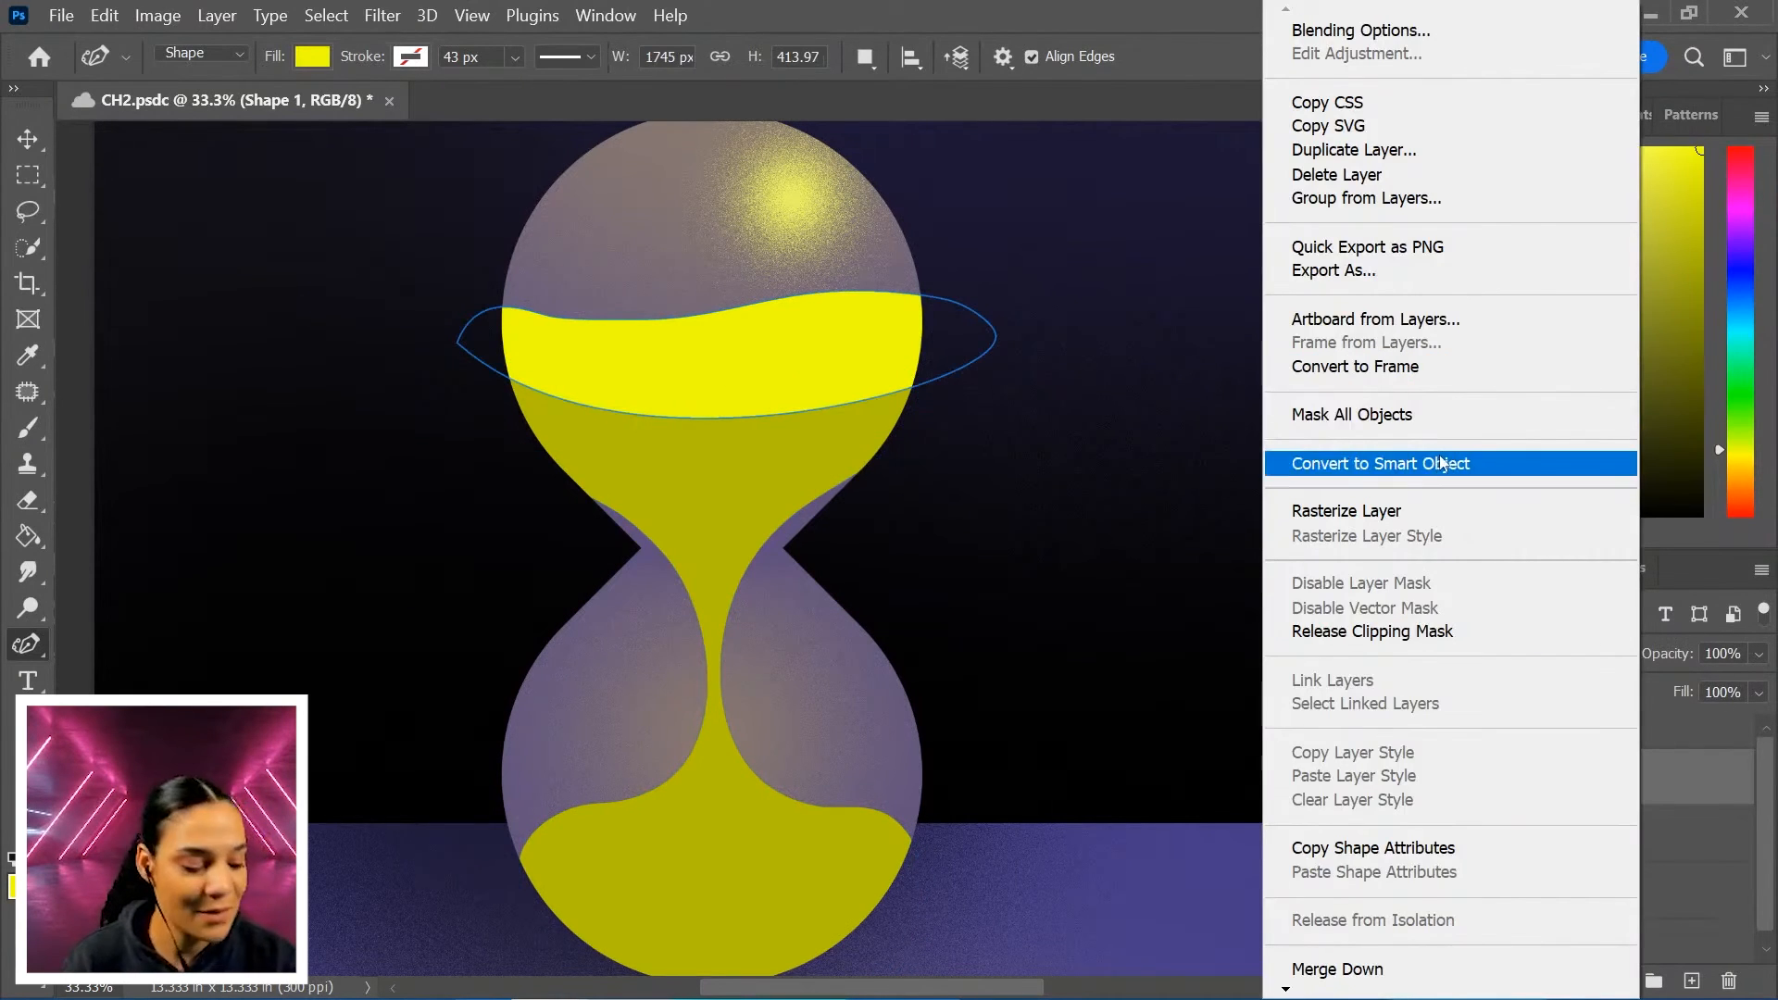
mouse_move(1395, 516)
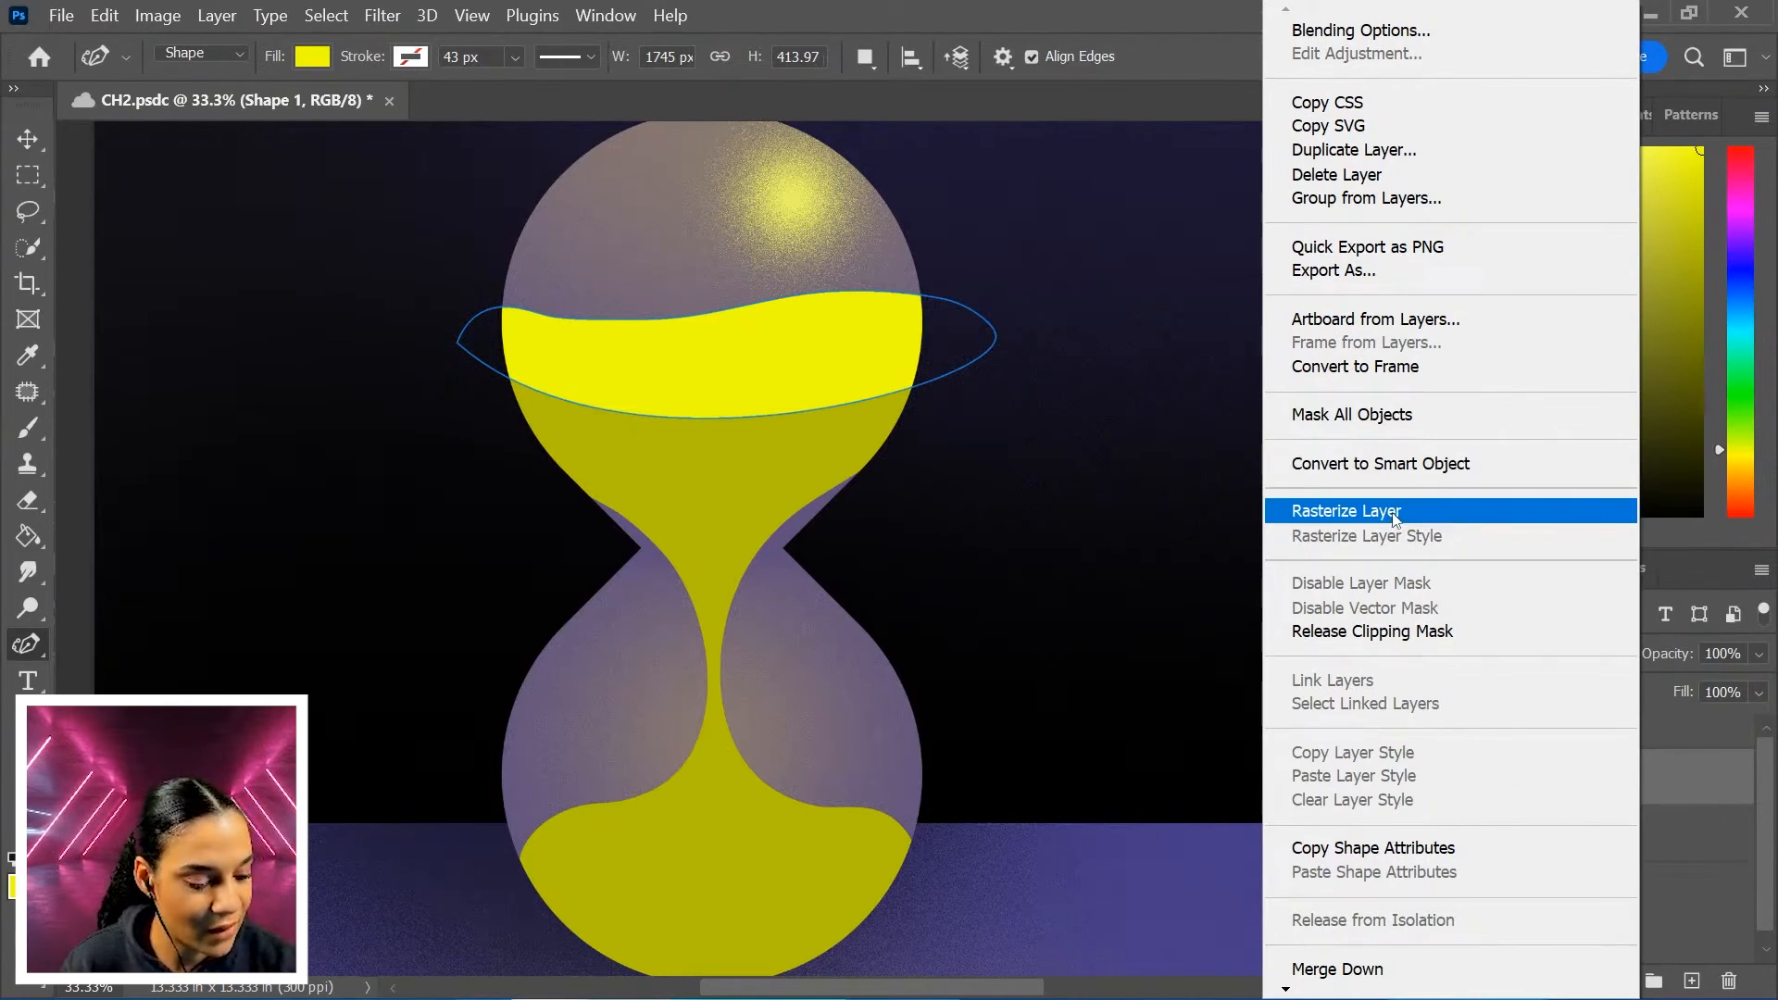
click(1346, 511)
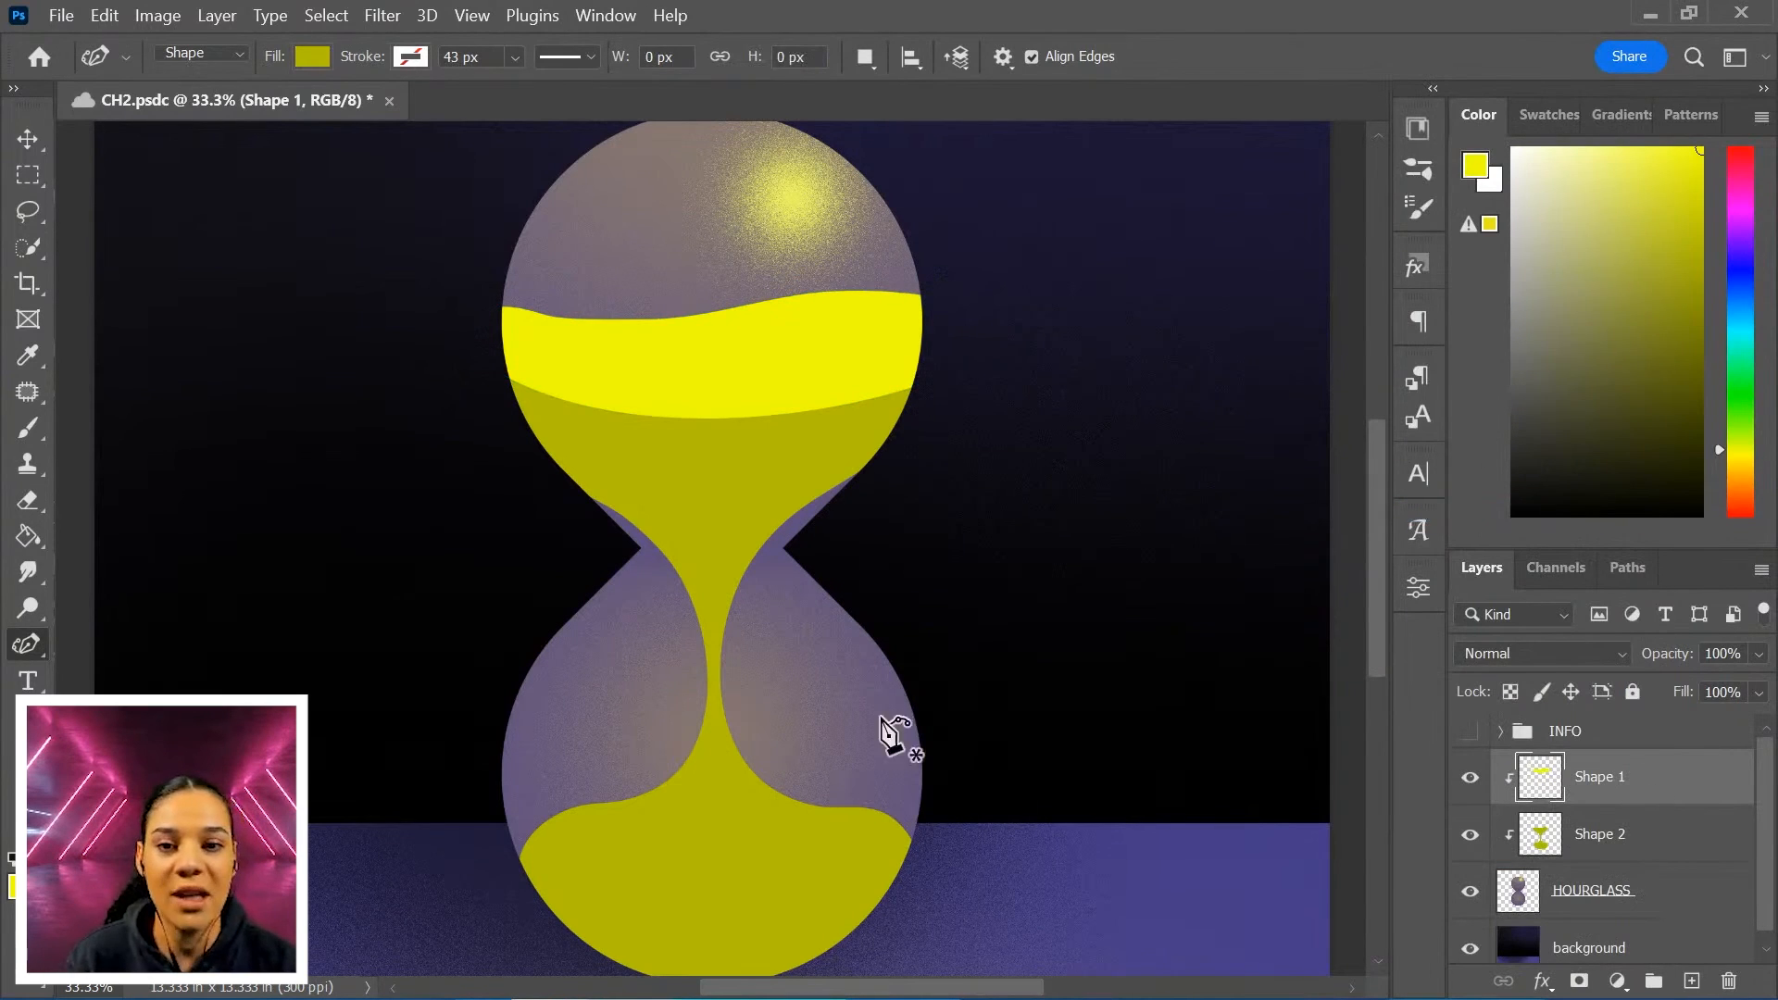